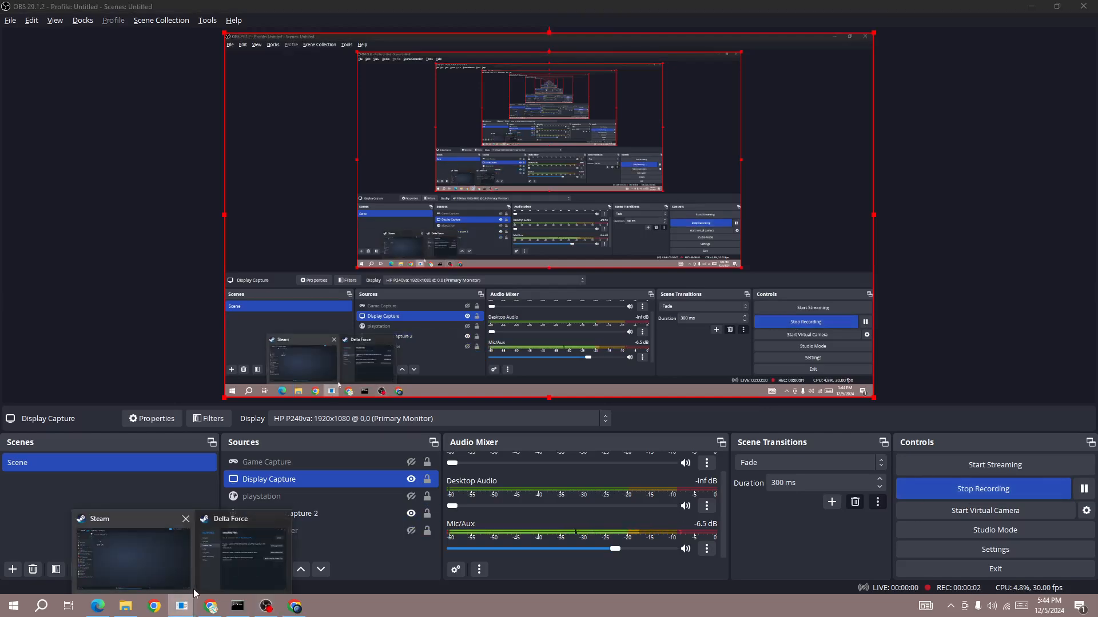
Switch to Steam's Library view showing Delta Force downloading at 73%
left_click(131, 554)
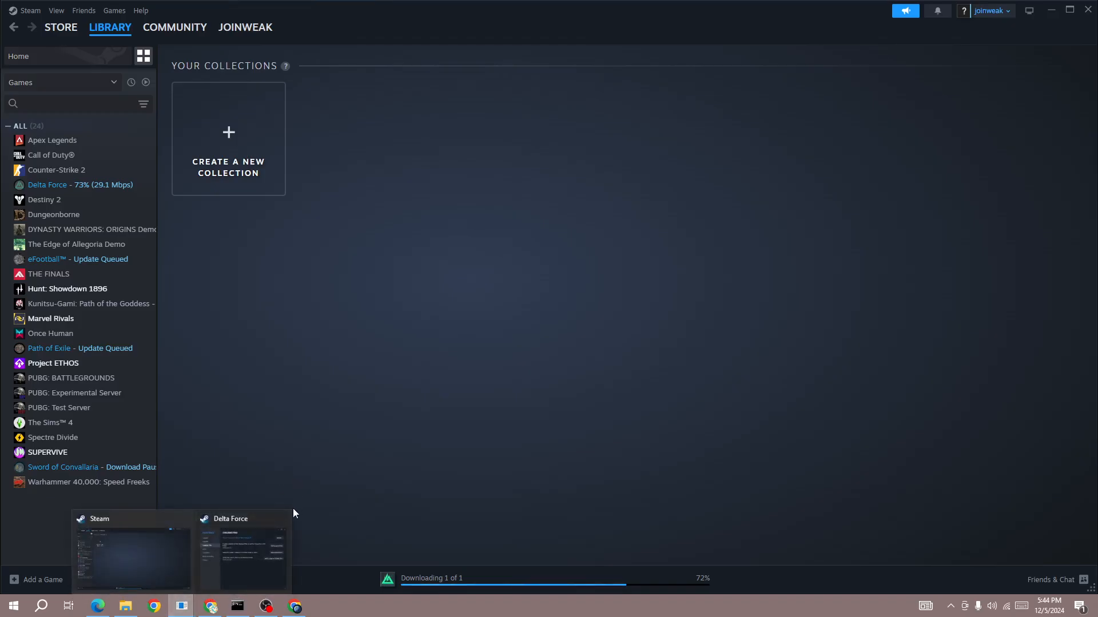
mouse_move(207, 348)
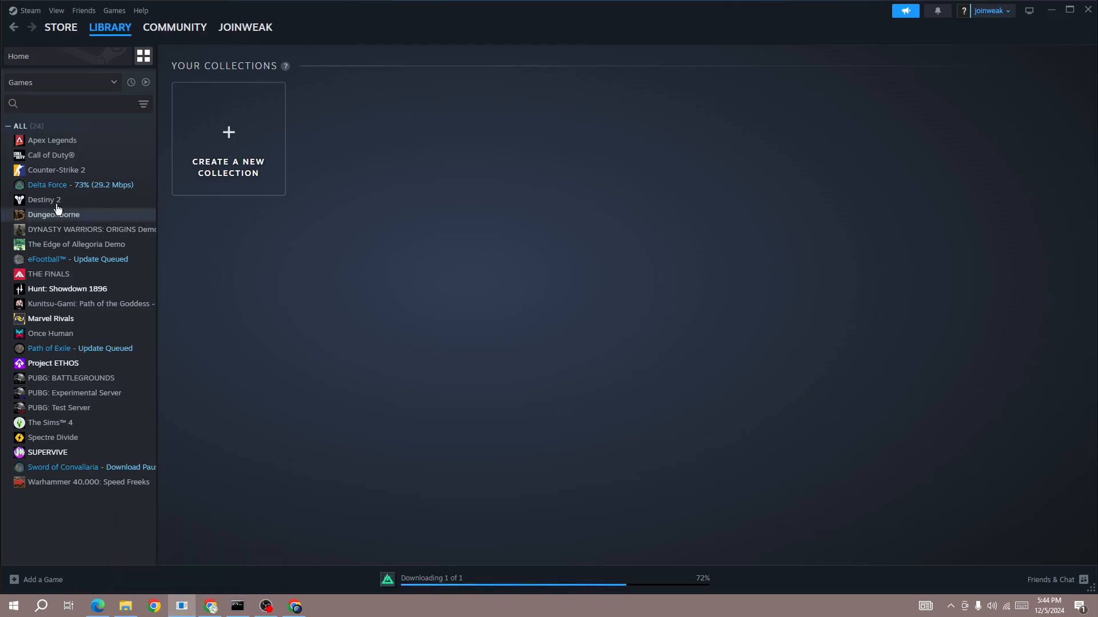
left_click(110, 27)
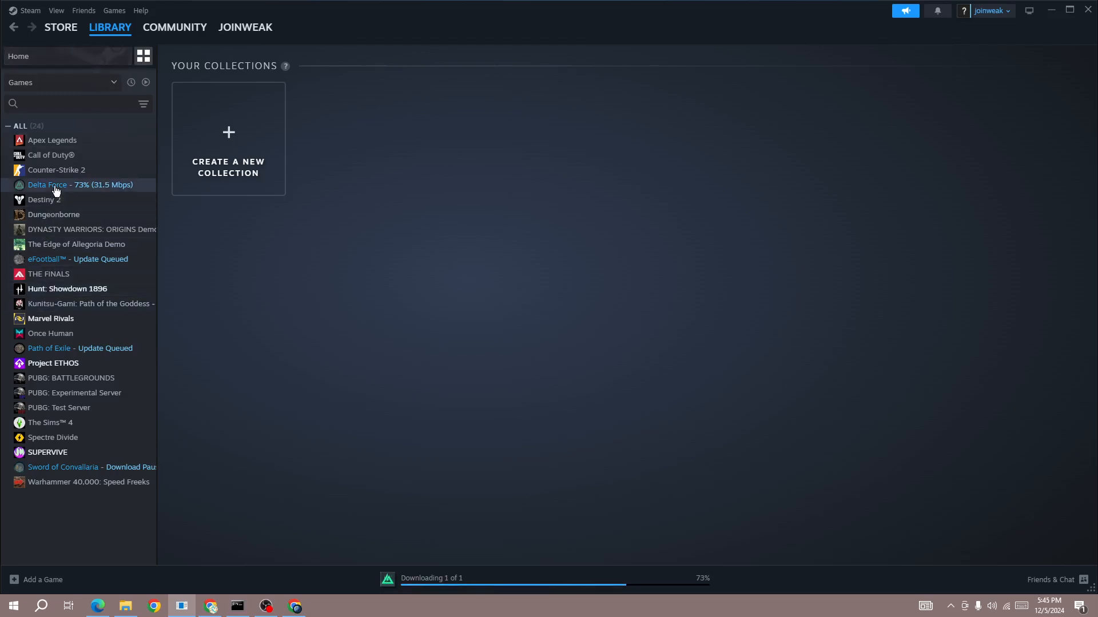
right_click(56, 185)
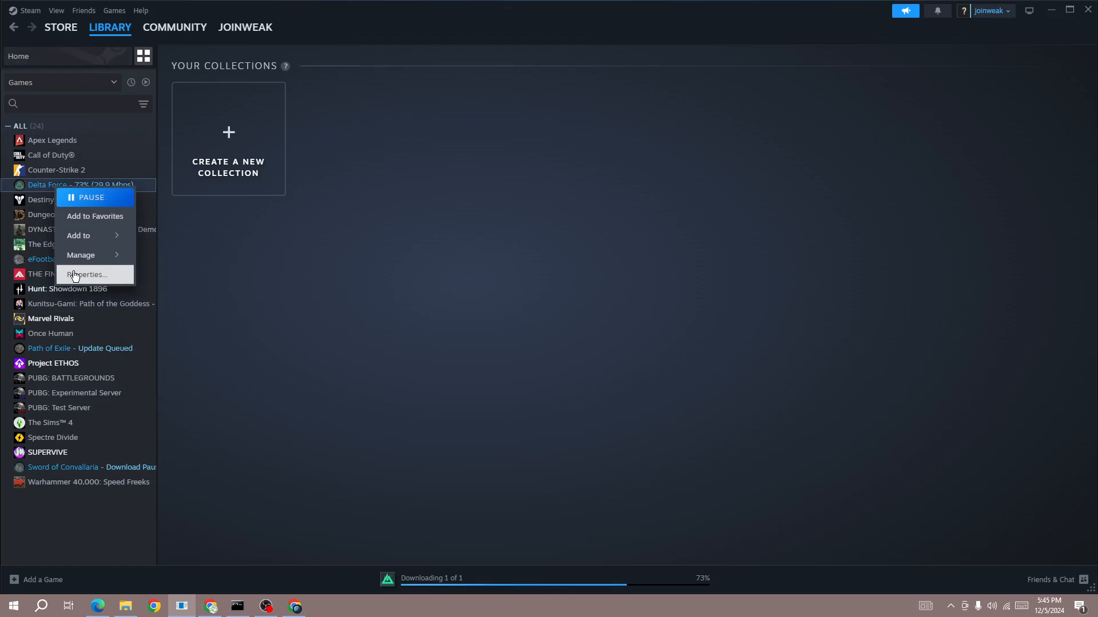
left_click(87, 273)
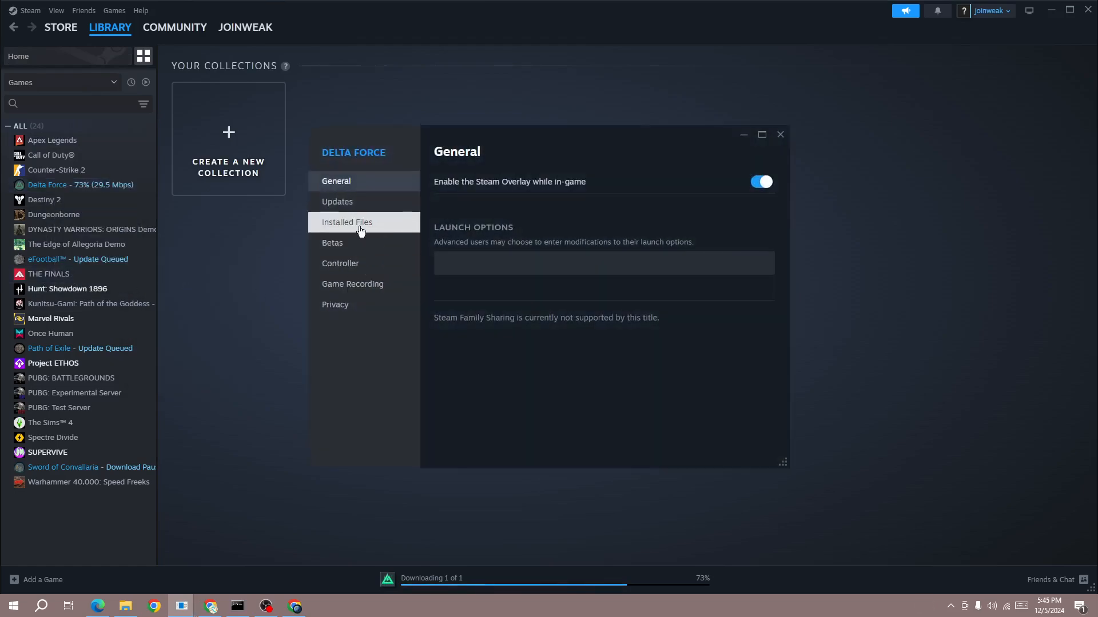
left_click(345, 222)
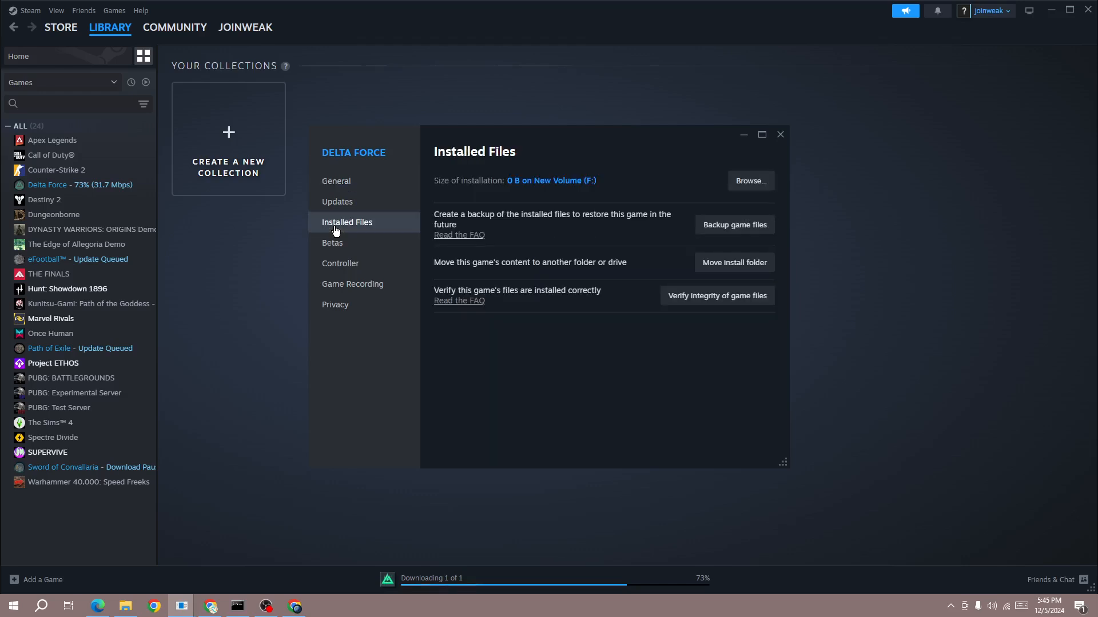
mouse_move(716, 295)
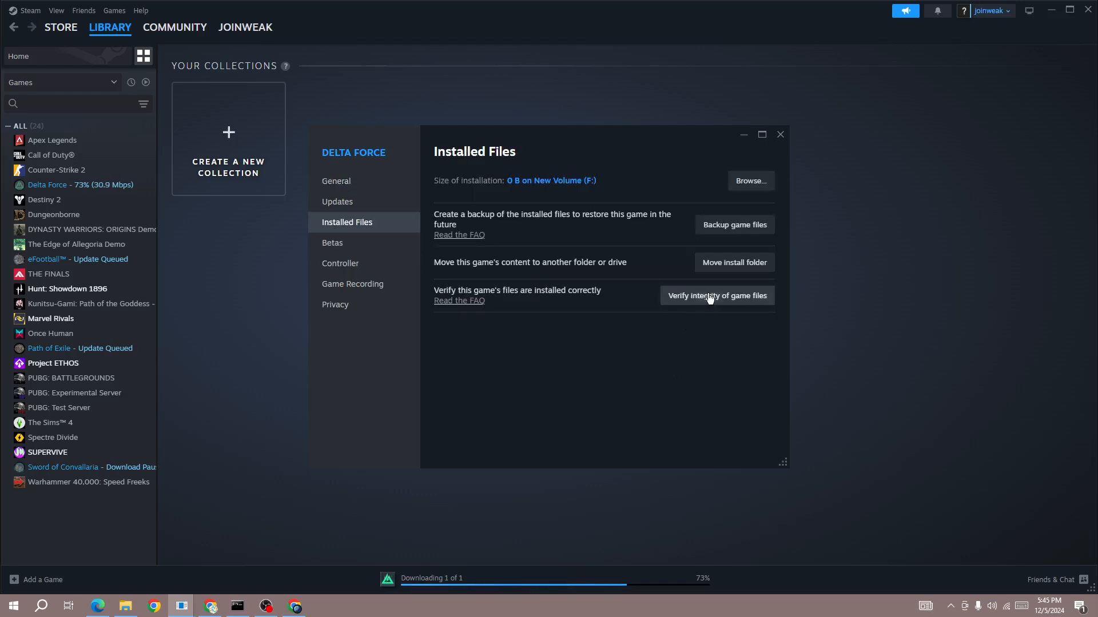
mouse_move(641, 273)
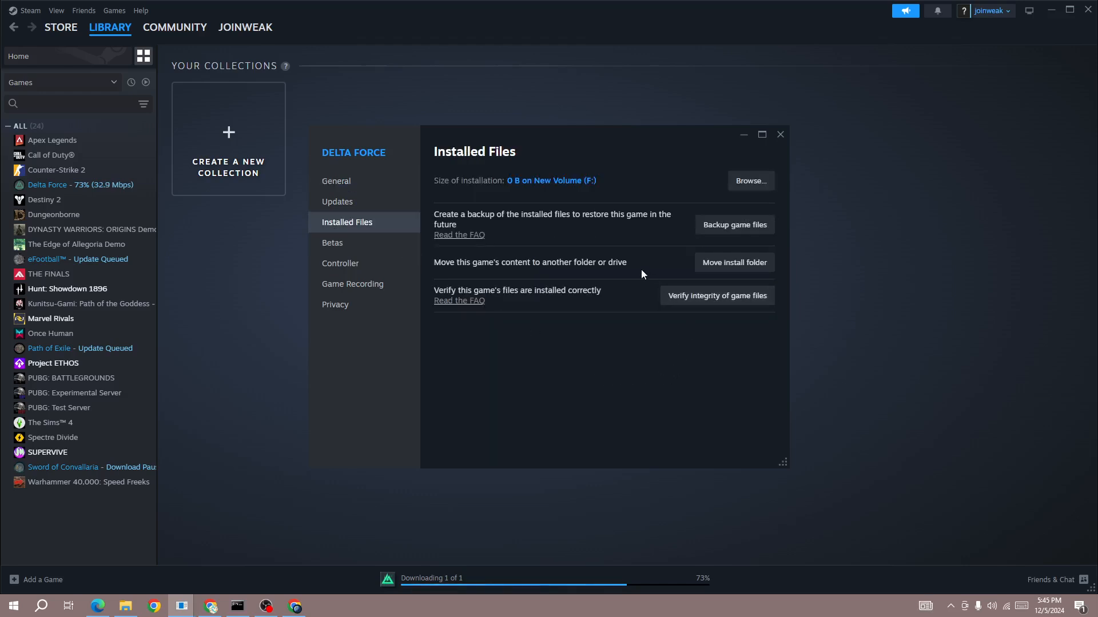
mouse_move(627, 271)
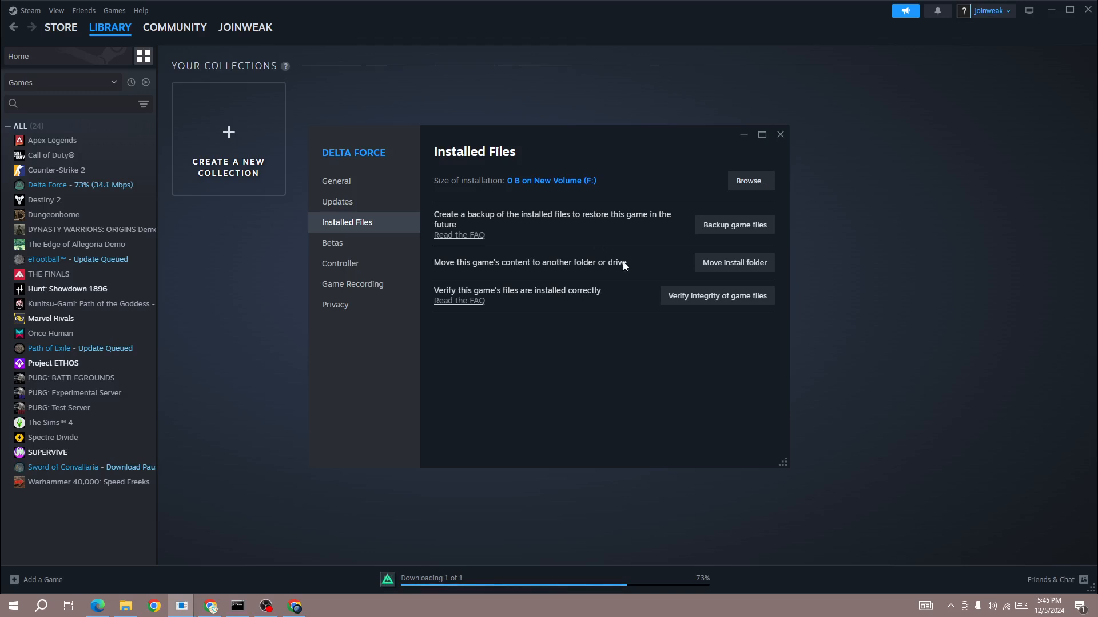
mouse_move(623, 340)
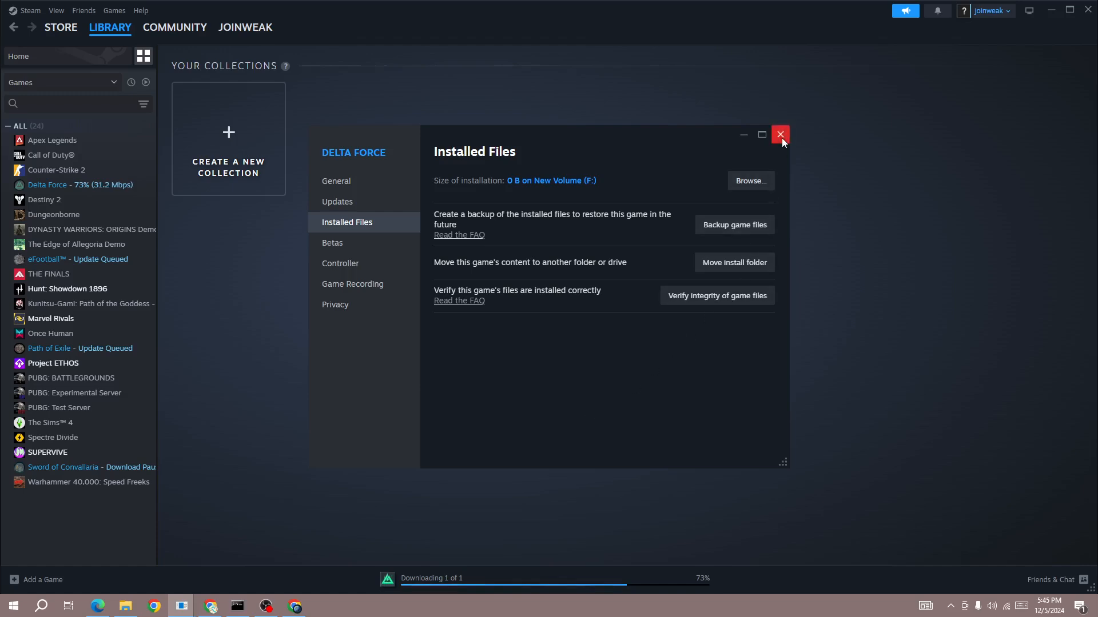
left_click(779, 133)
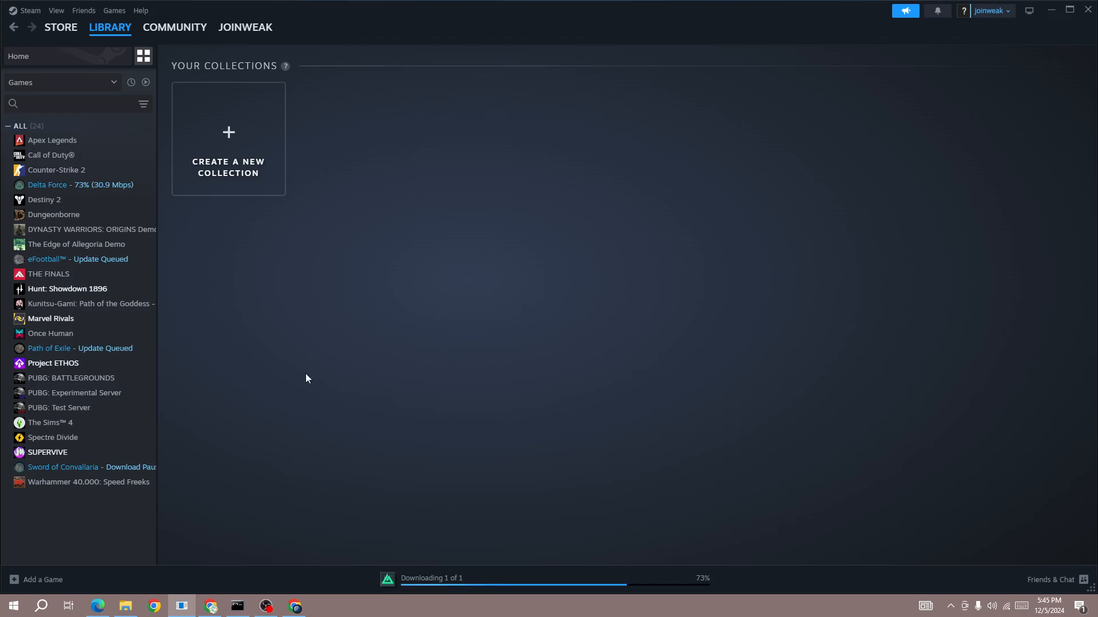
mouse_move(234, 512)
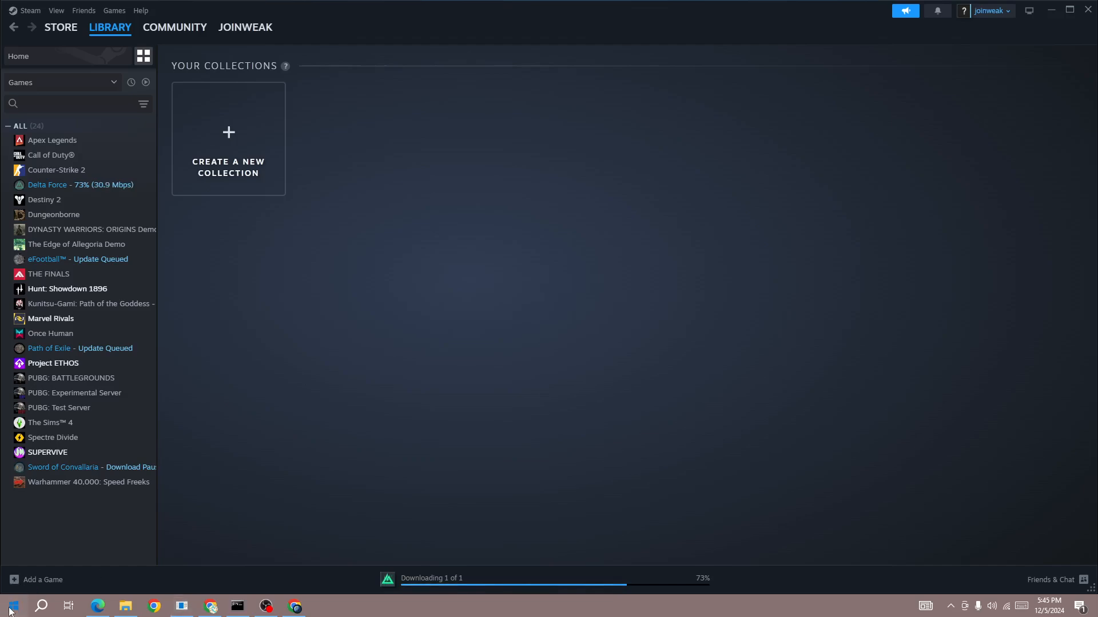
Leave Steam running and launch Windows Settings from the Start menu
left_click(11, 606)
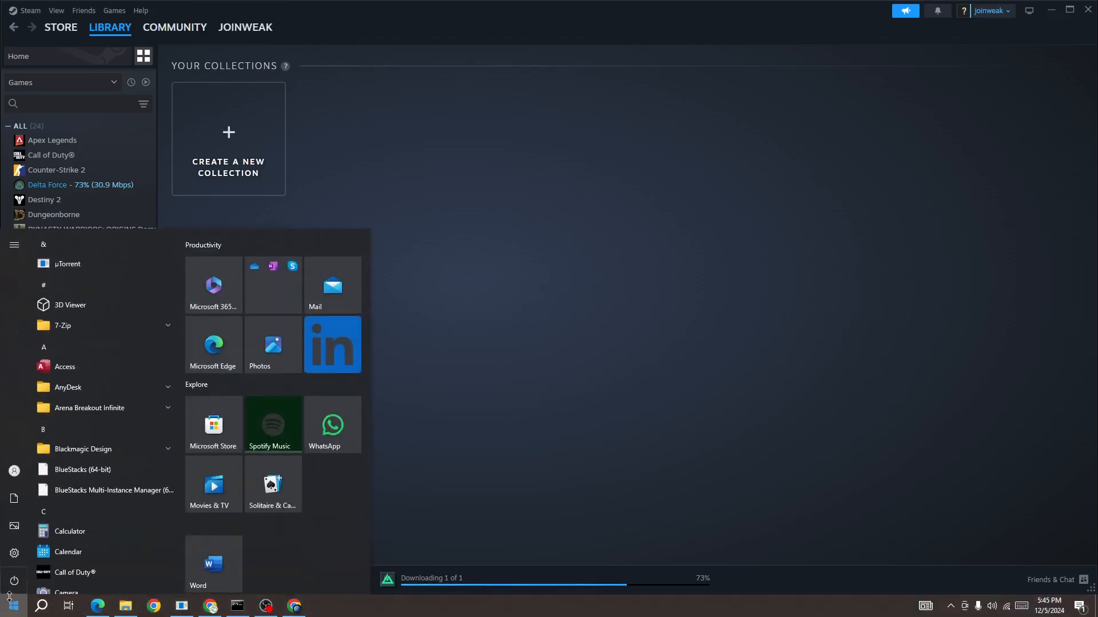
left_click(13, 553)
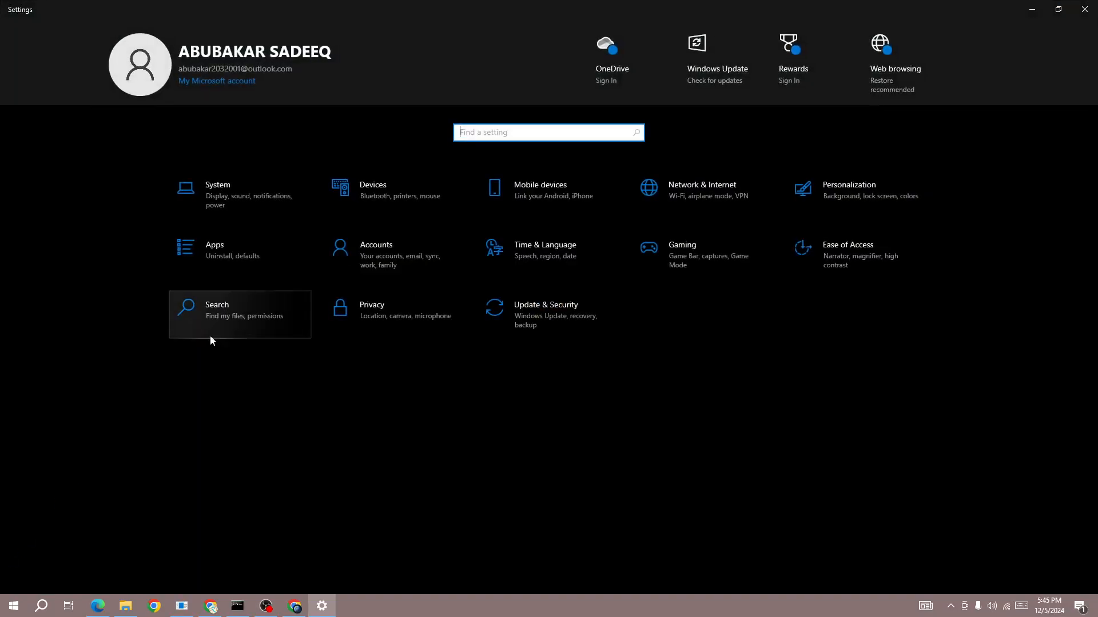
Go to Update & Security > Windows Update and confirm the PC is up to date
left_click(546, 314)
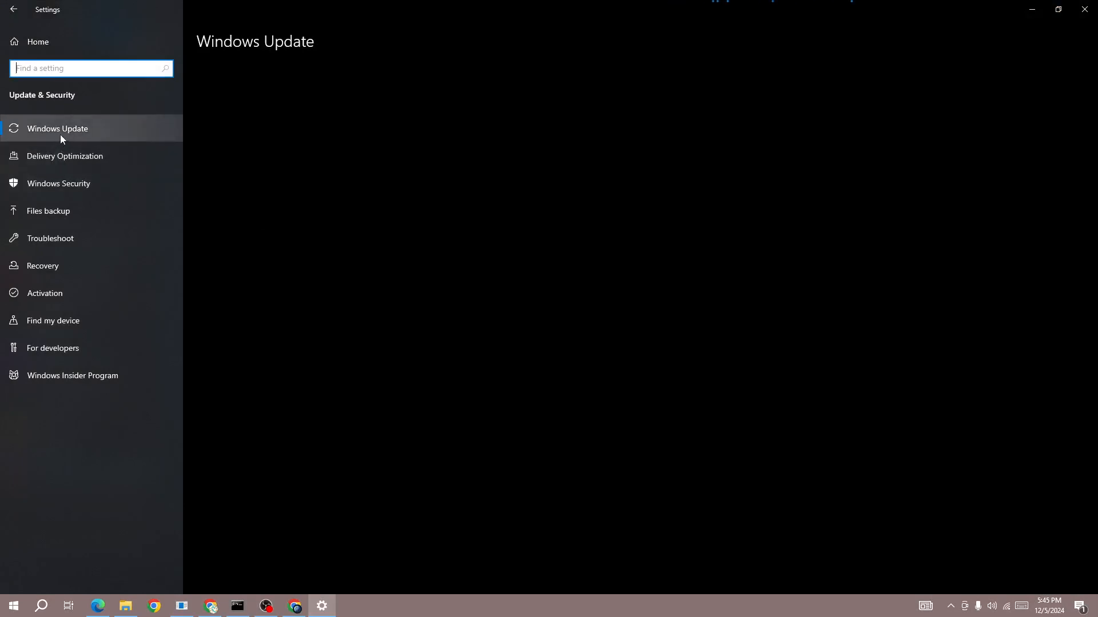
left_click(57, 128)
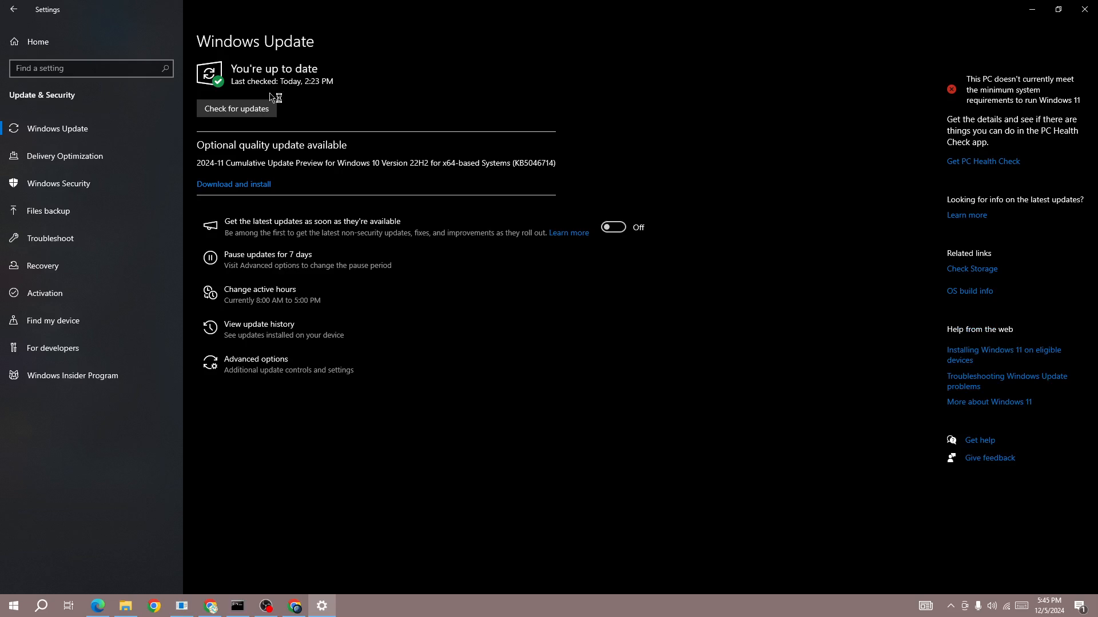
mouse_move(270, 96)
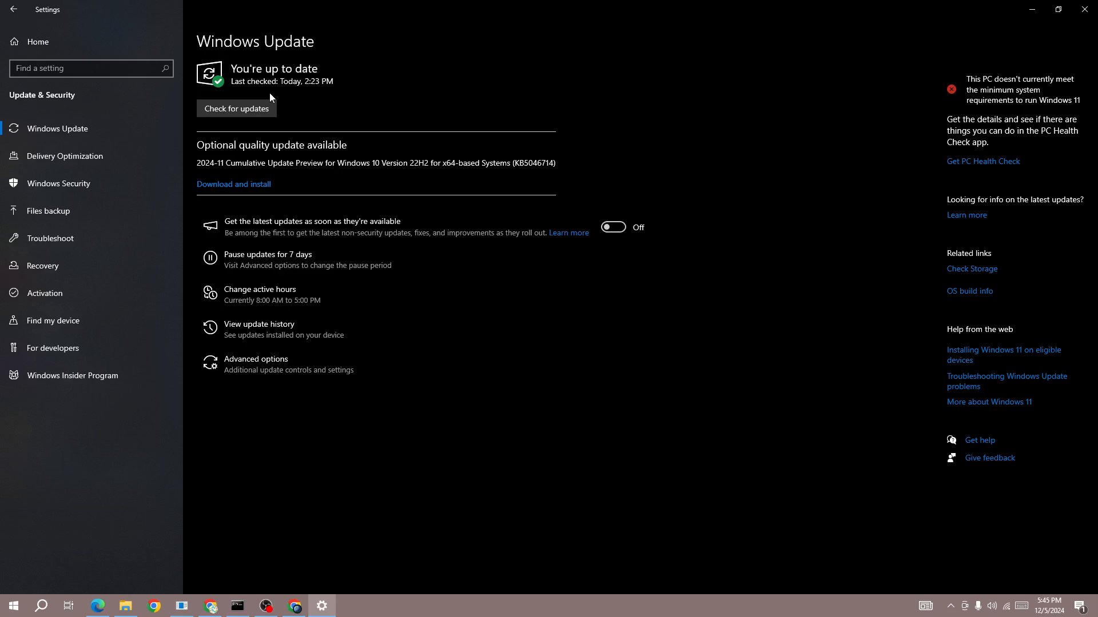
mouse_move(442, 401)
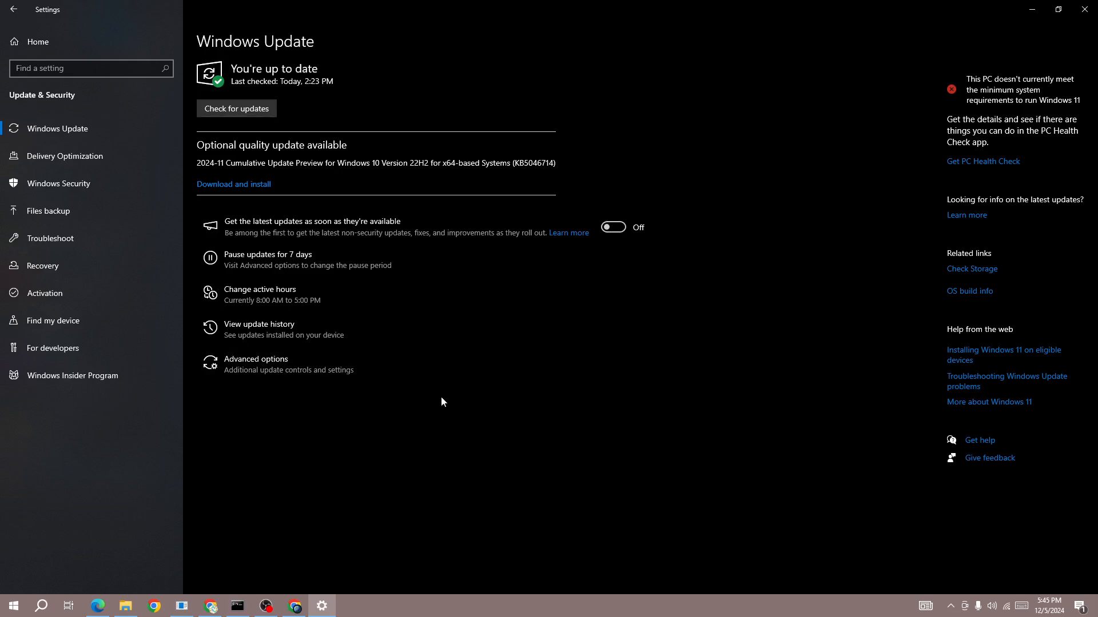
mouse_move(250, 540)
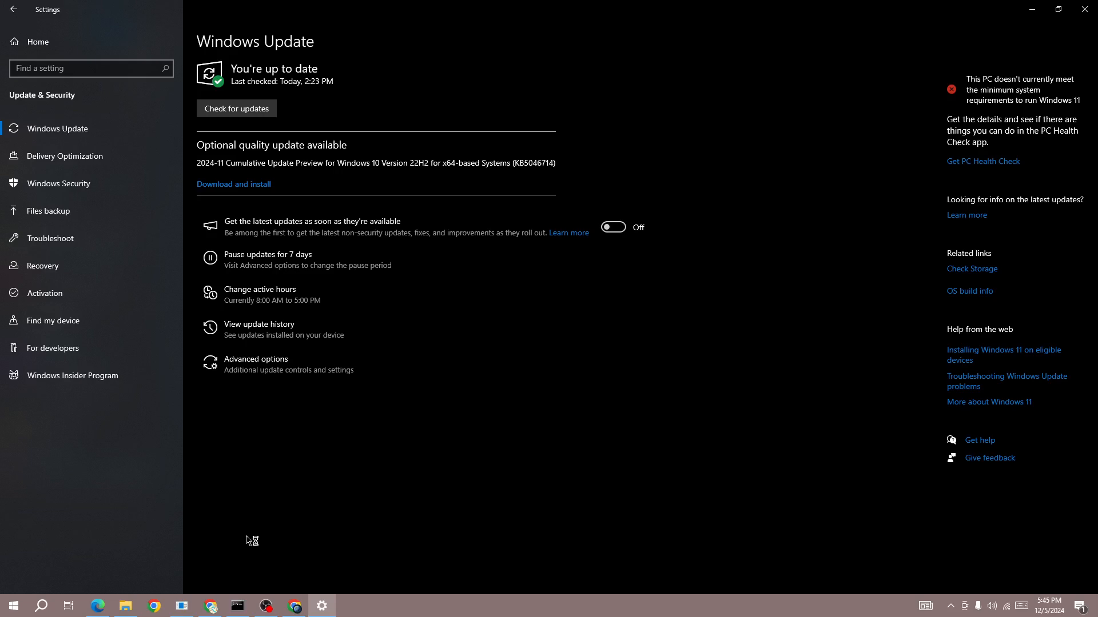
Launch Device Manager from the Start context menu and expand Display adapters
right_click(13, 605)
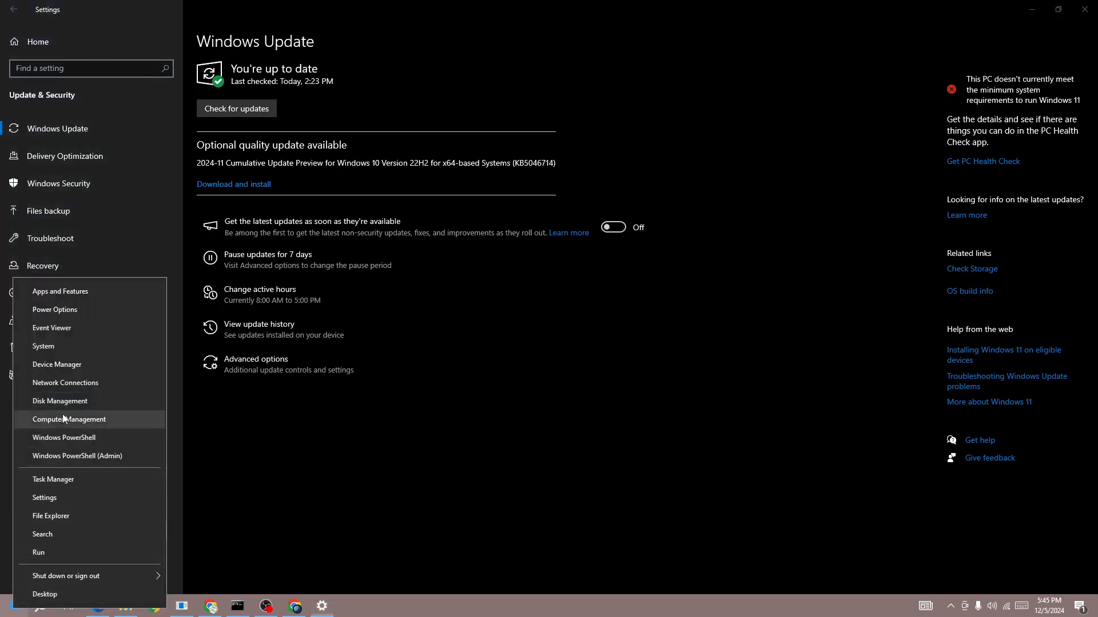
left_click(57, 364)
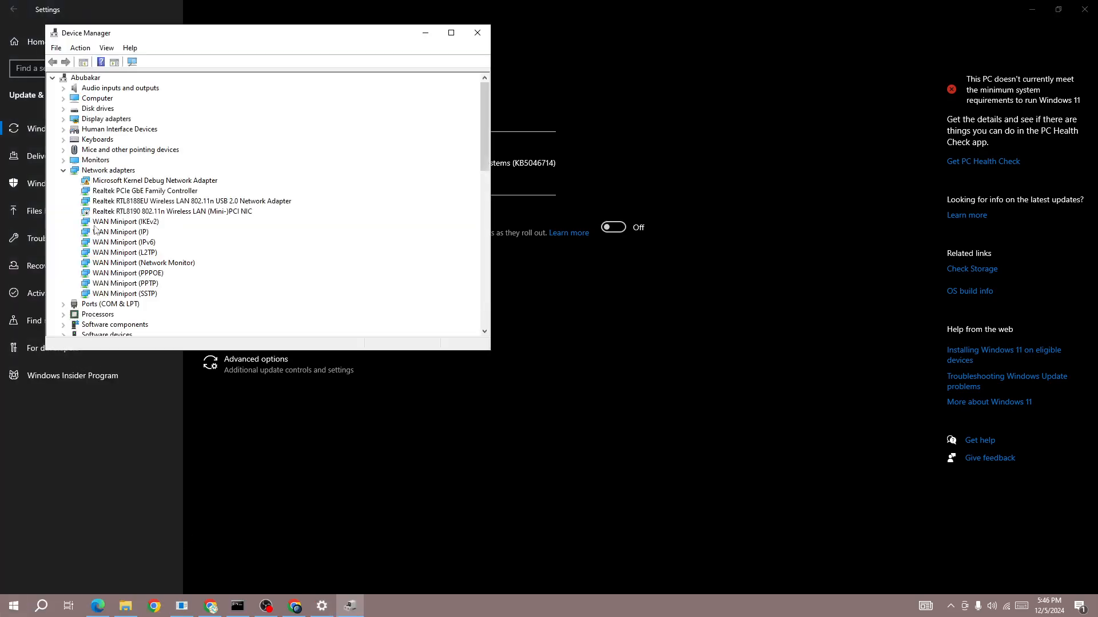
left_click(63, 170)
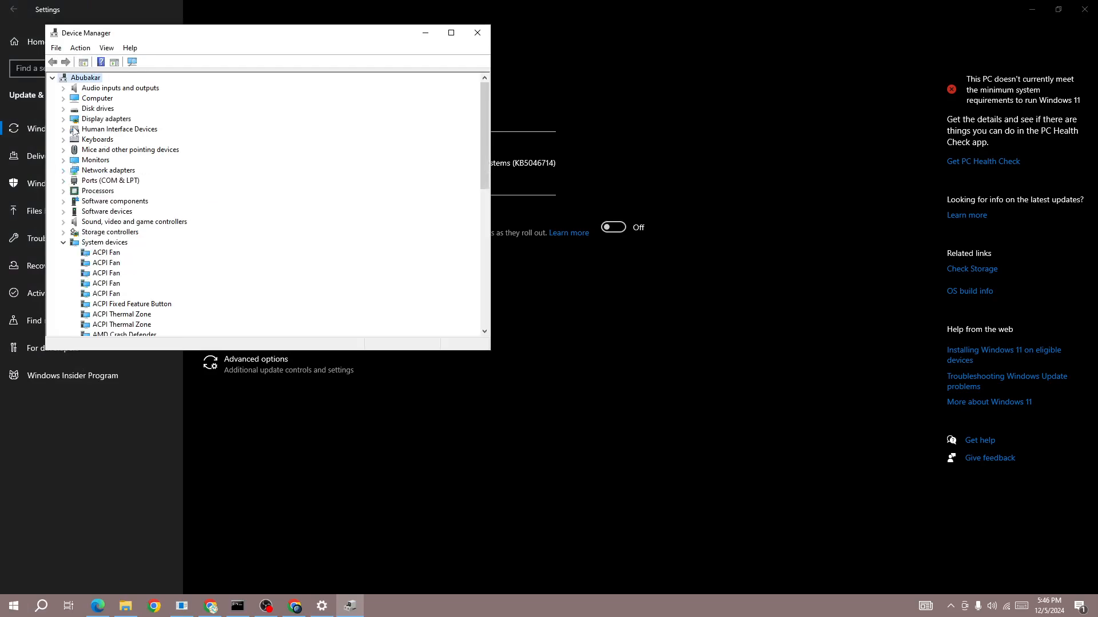
left_click(62, 119)
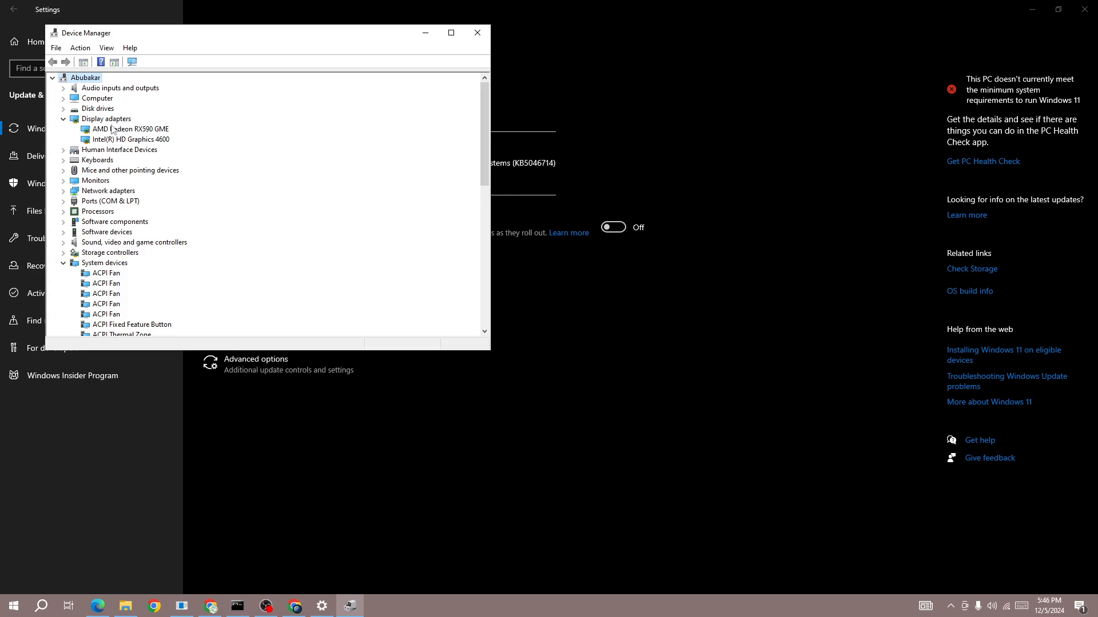
Start Update driver for the AMD Radeon RX590 GME adapter
right_click(129, 129)
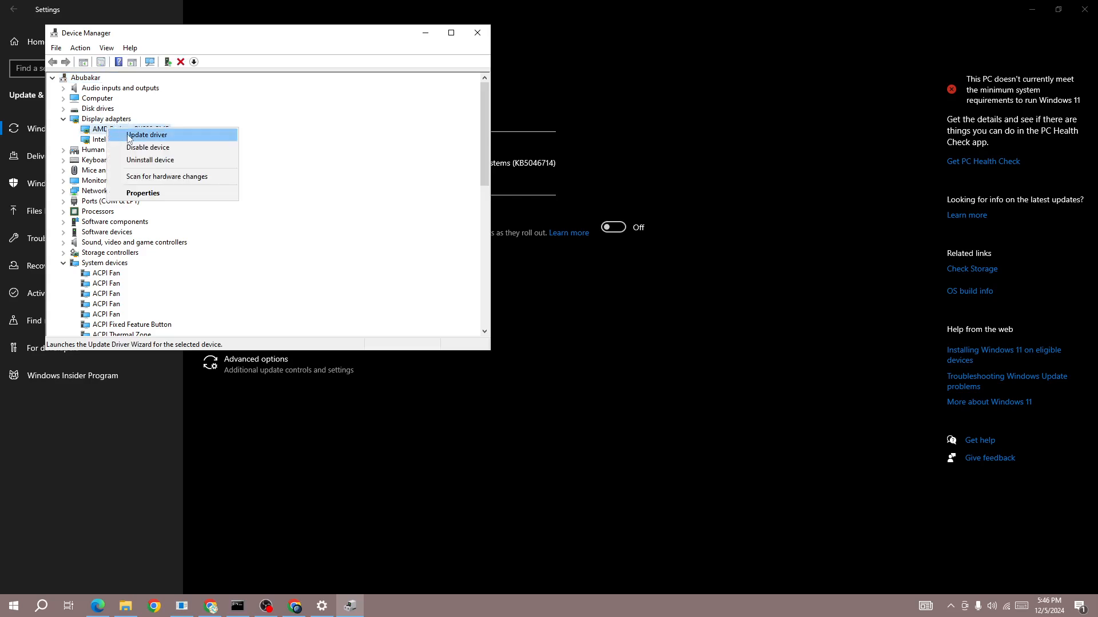
left_click(146, 135)
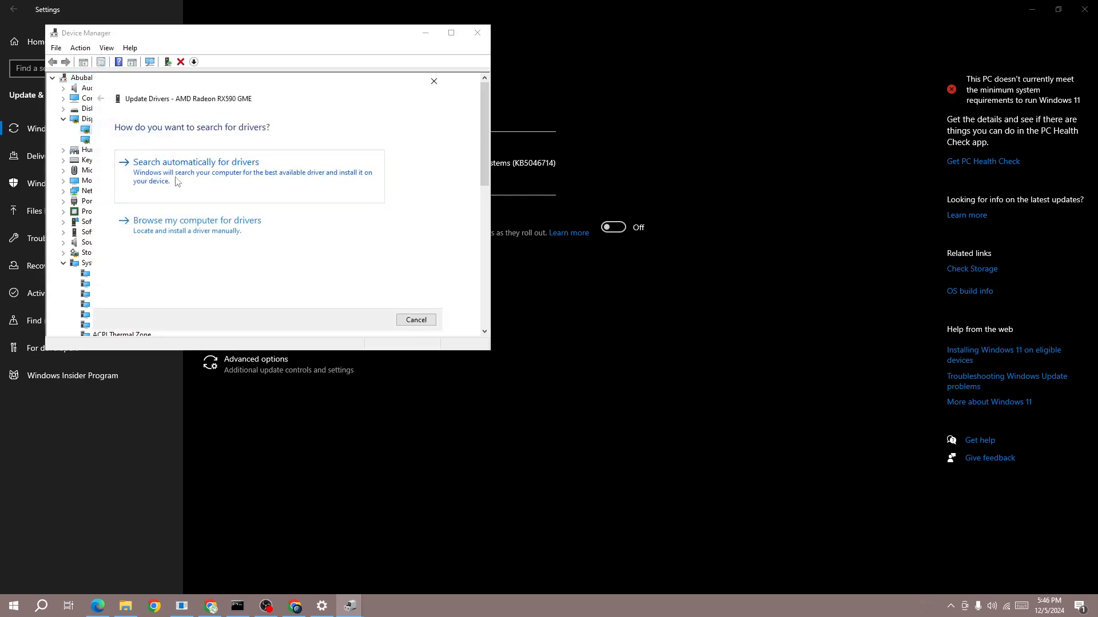
Search automatically for drivers, confirm the best driver is installed, and close Device Manager
left_click(195, 161)
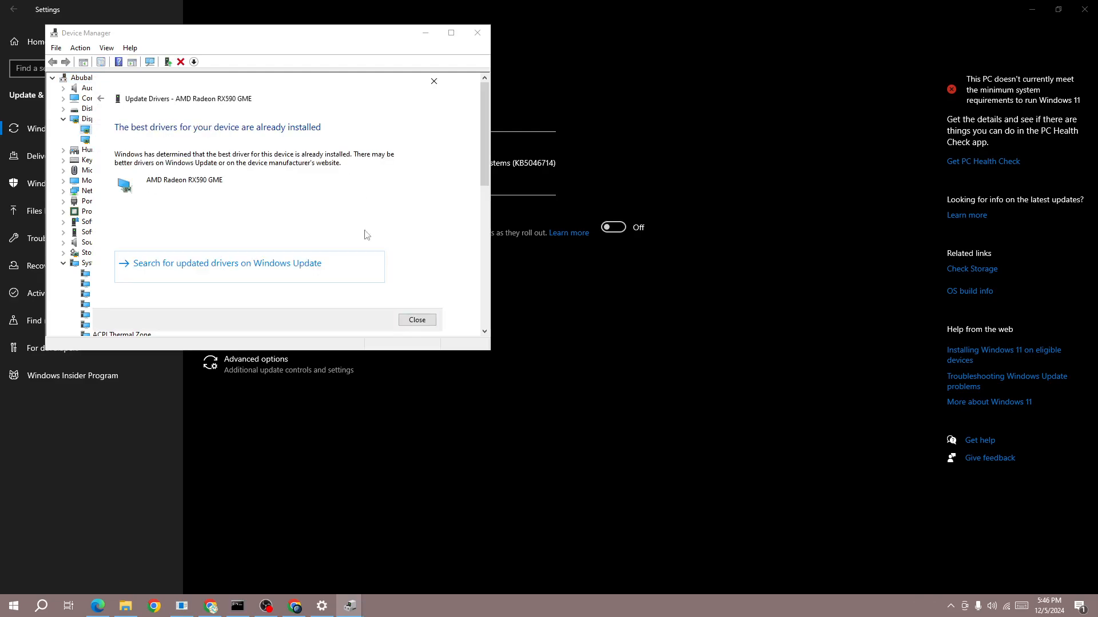
mouse_move(215, 166)
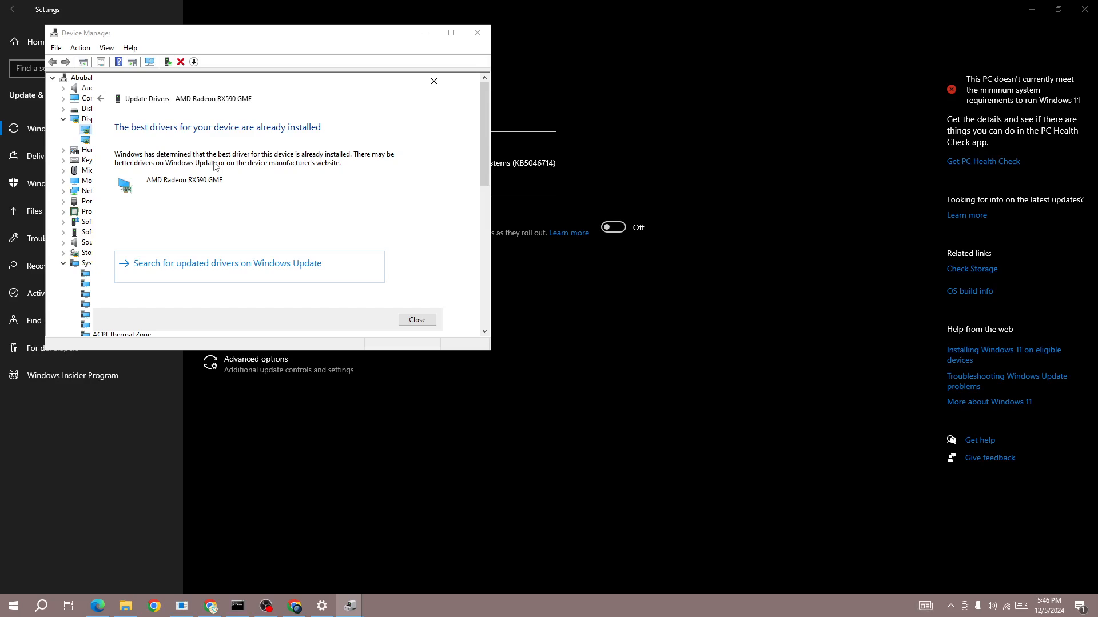
mouse_move(405, 177)
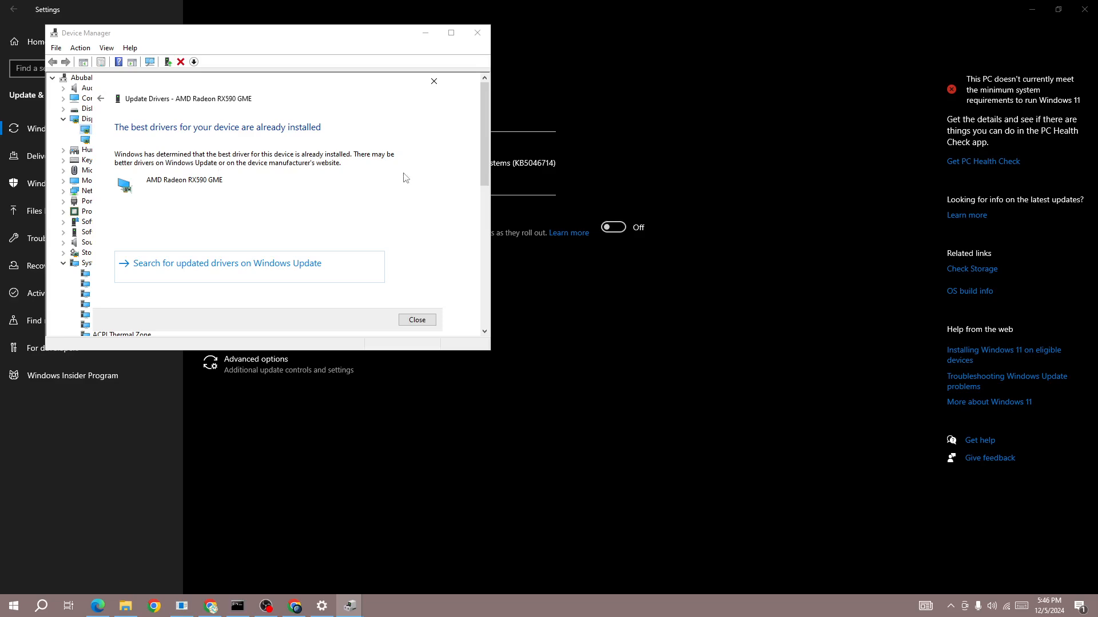
left_click(416, 320)
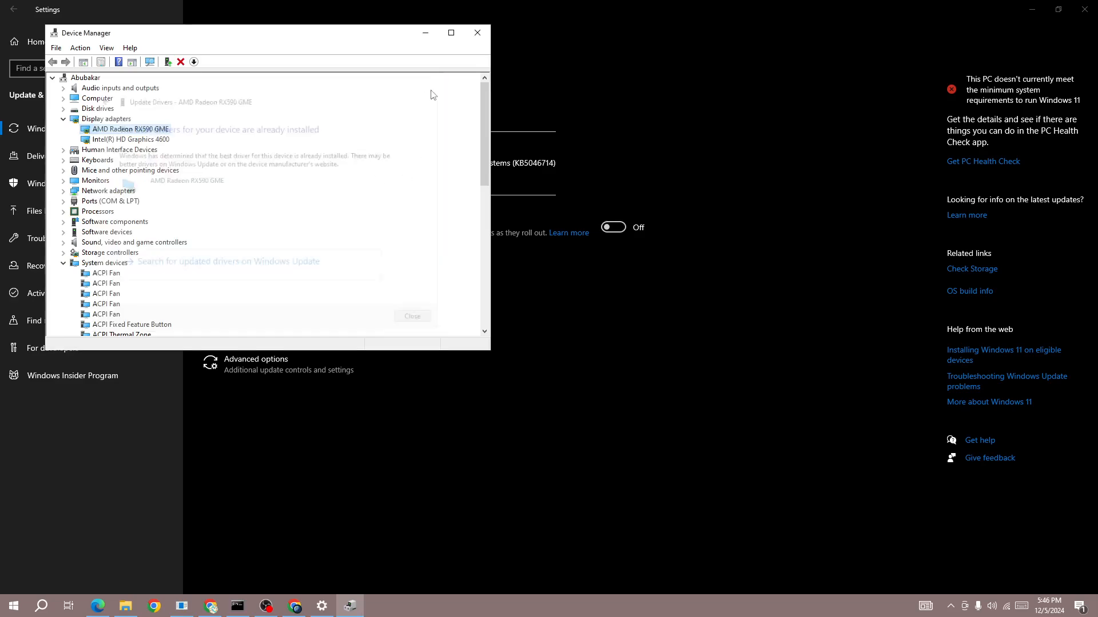
left_click(477, 33)
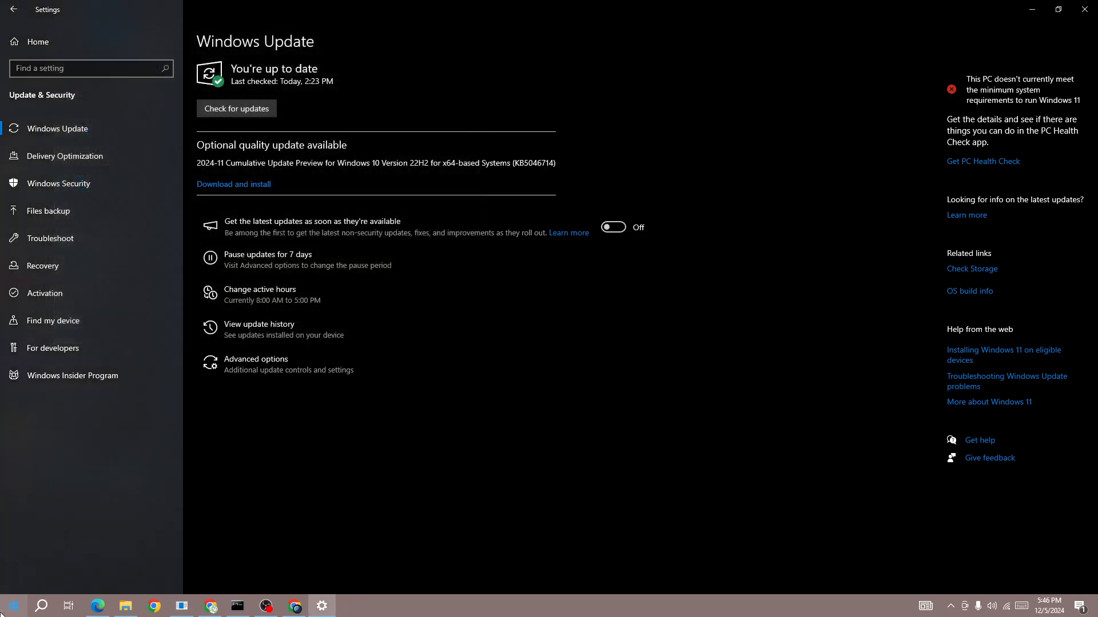
left_click(12, 606)
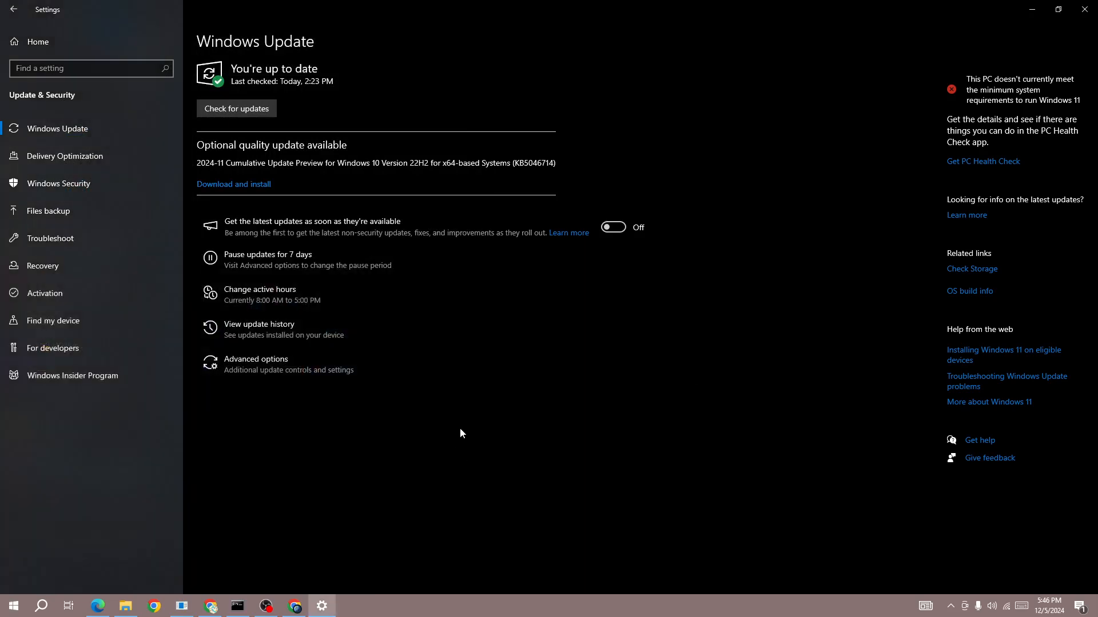
mouse_move(284, 557)
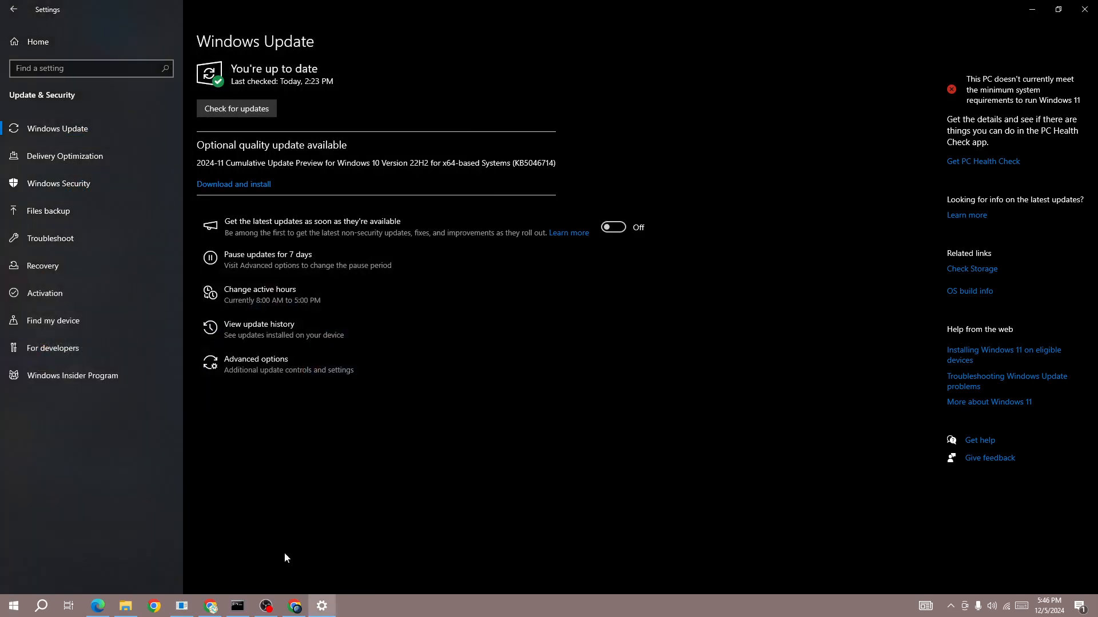